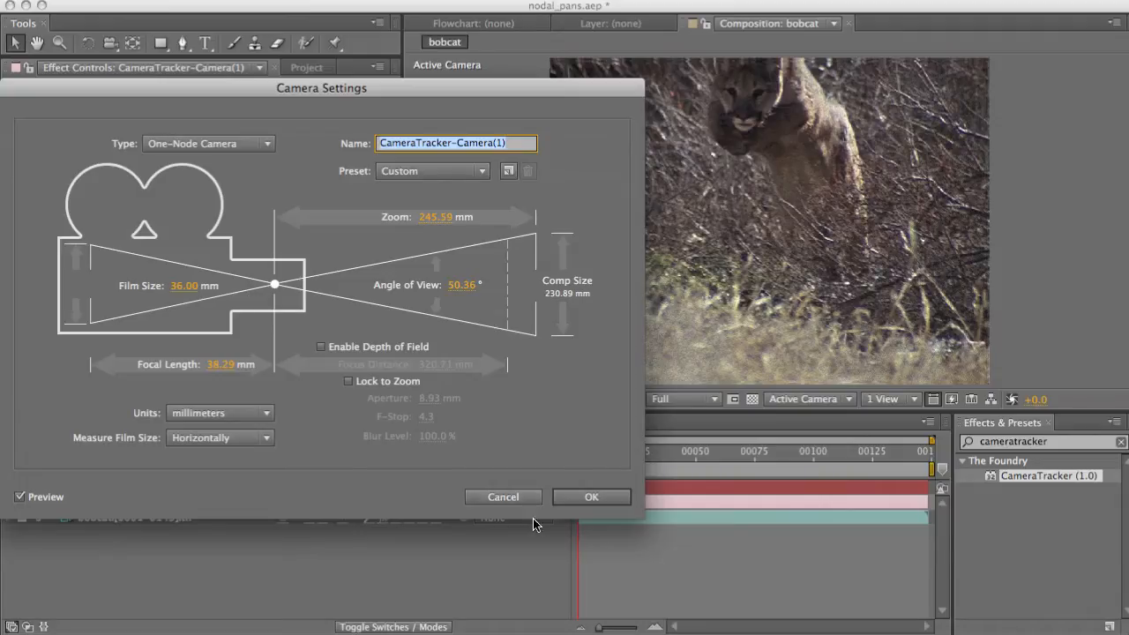
Step: Dismiss Camera Settings unchanged and scrub through the bobcat shot to review its CameraTracker tracks
left_click(591, 497)
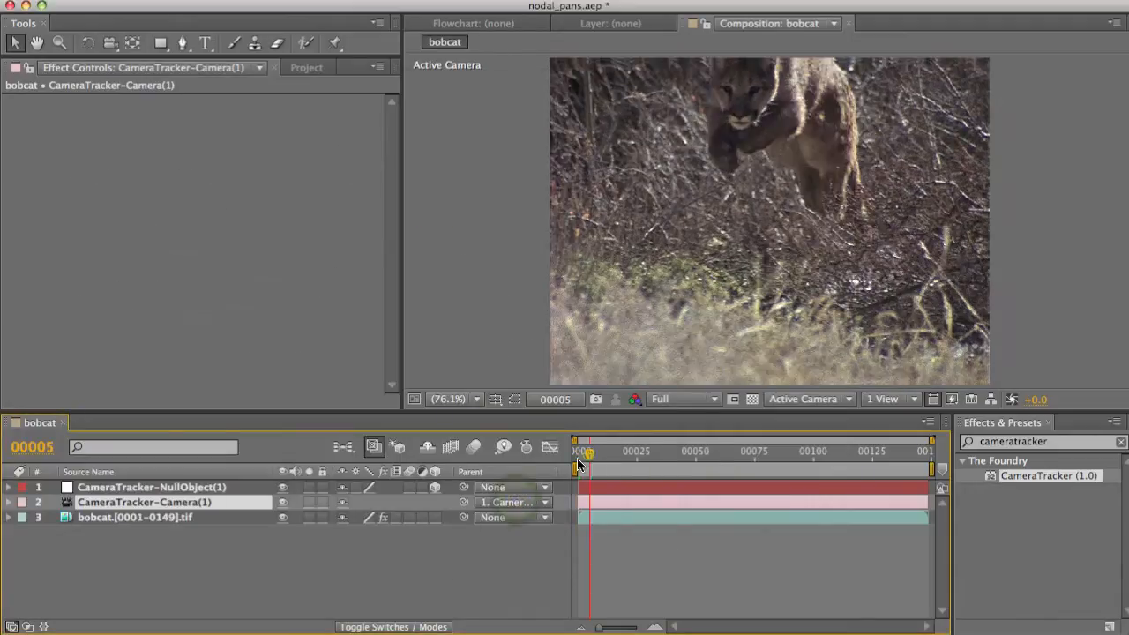
left_click_drag(578, 451, 764, 451)
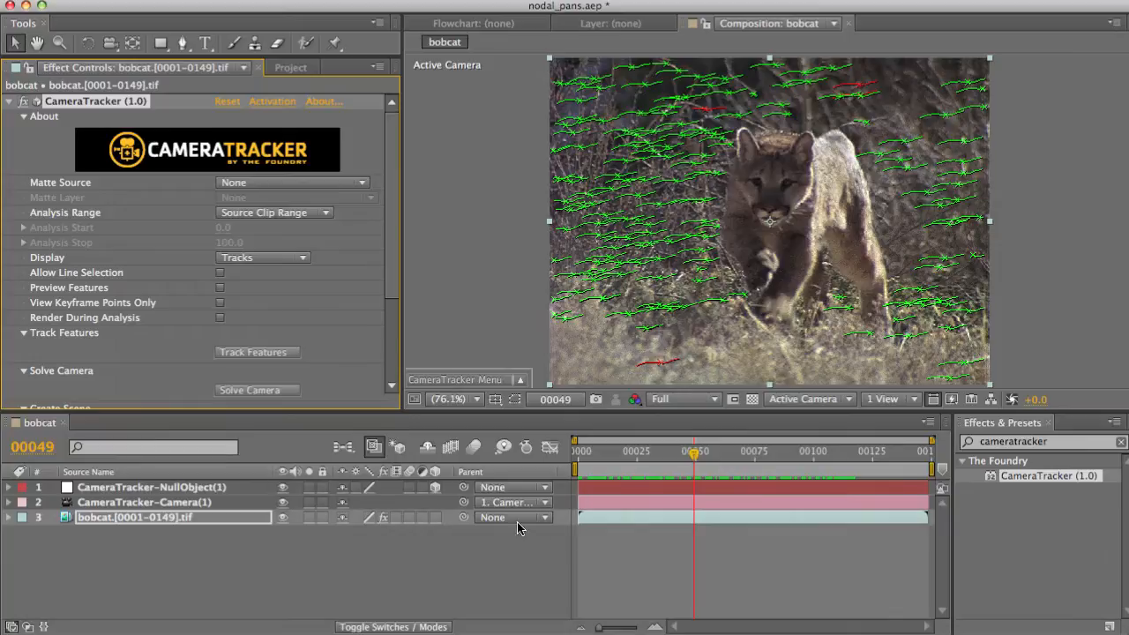
Step: Switch the viewer to Custom View 1, scrub the shot, and dismiss Camera Settings unchanged
left_click(803, 399)
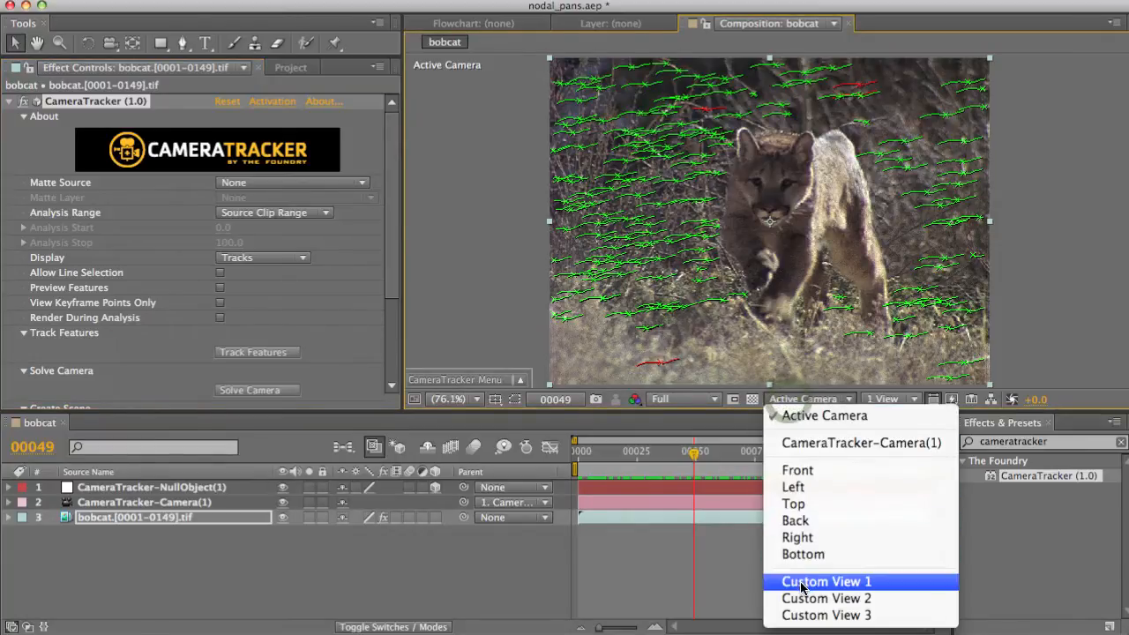
left_click(827, 581)
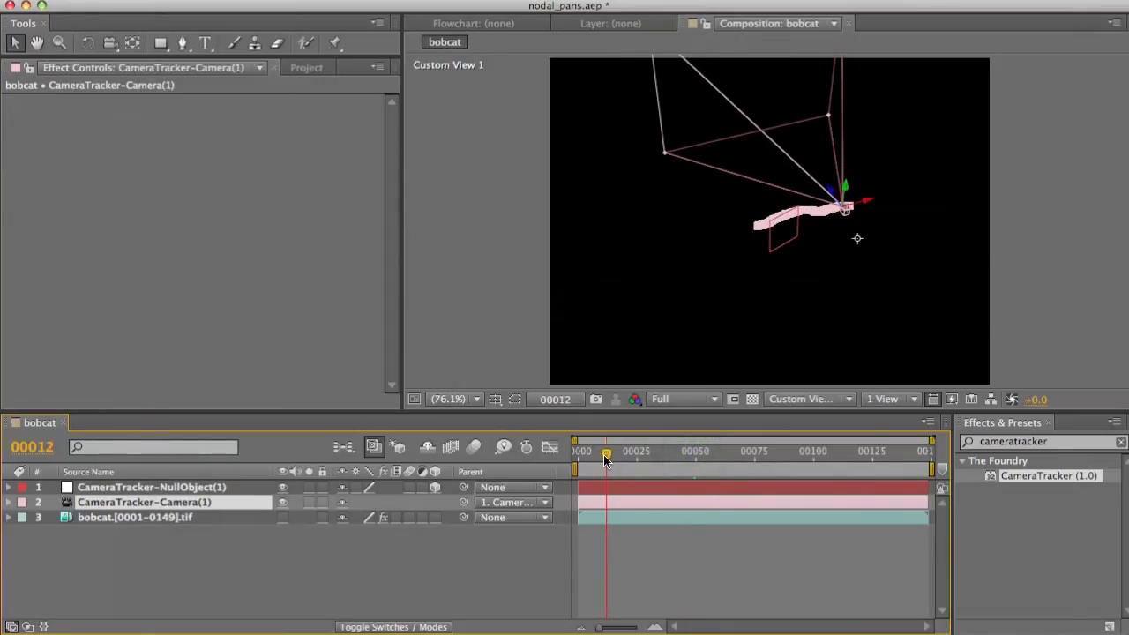
left_click_drag(606, 459, 797, 459)
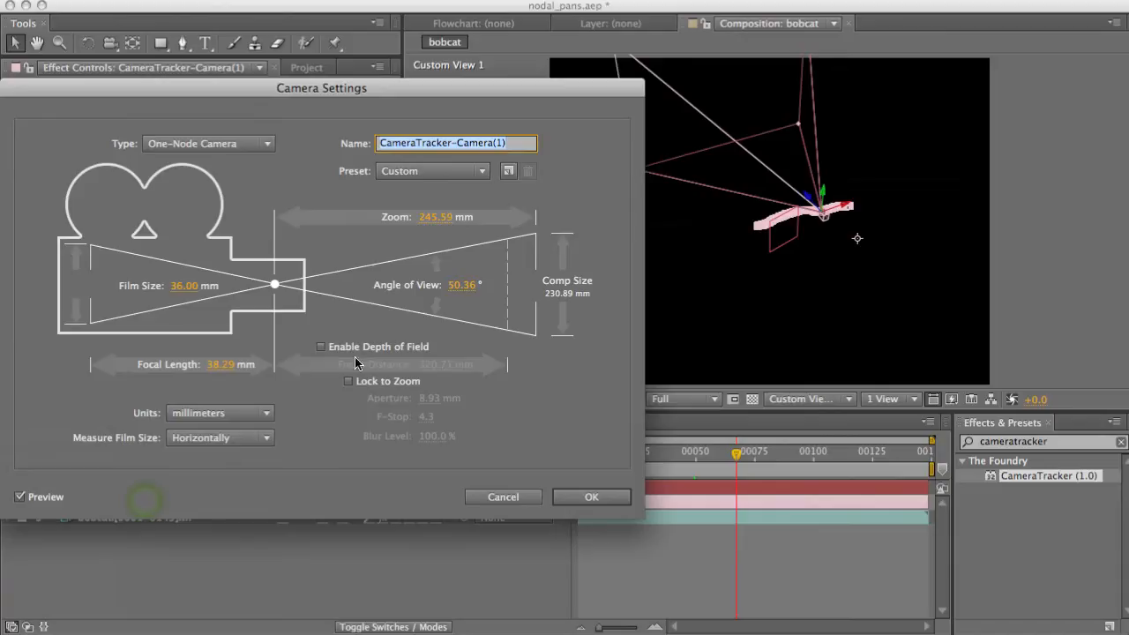
mouse_move(212, 377)
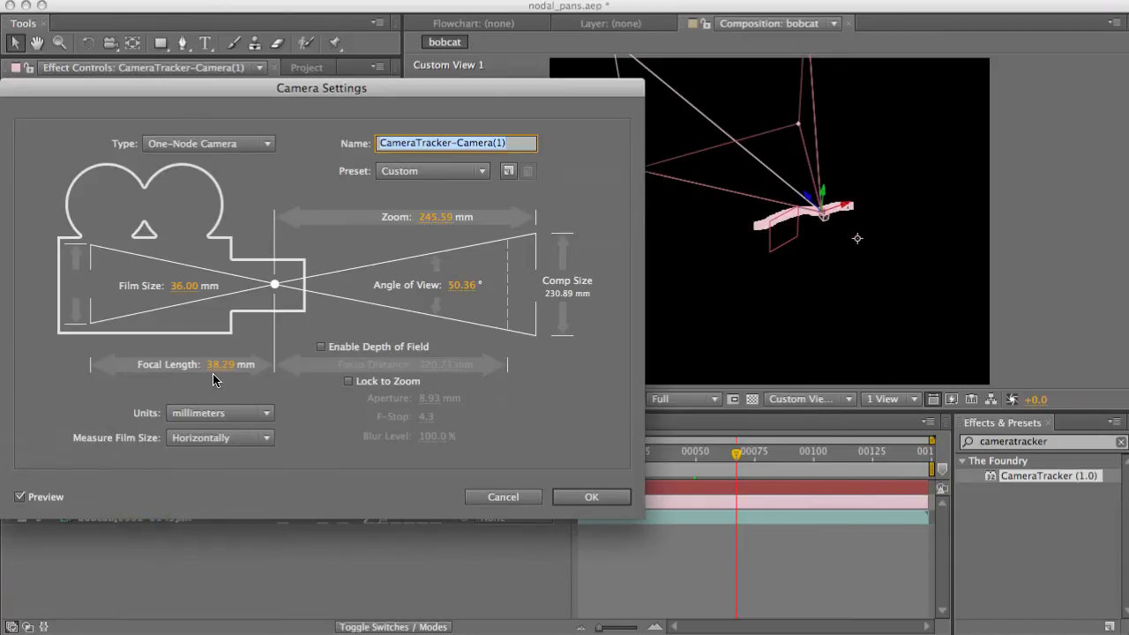
left_click(591, 497)
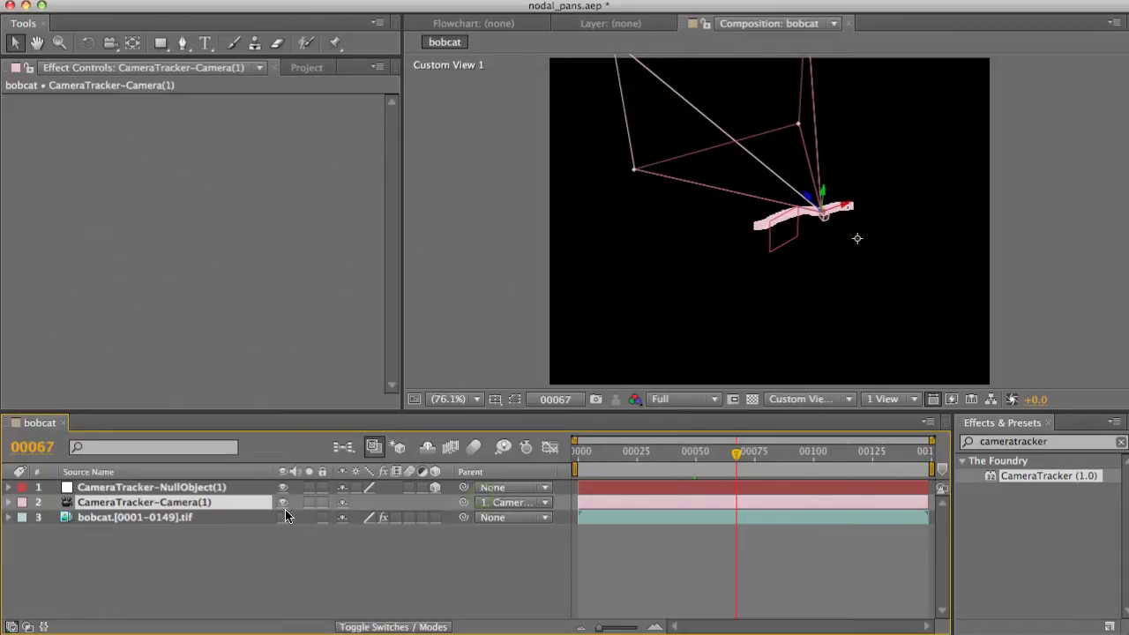
Step: Bring up the bobcat tracker settings and set Track Validation to Rotating Camera
left_click(283, 517)
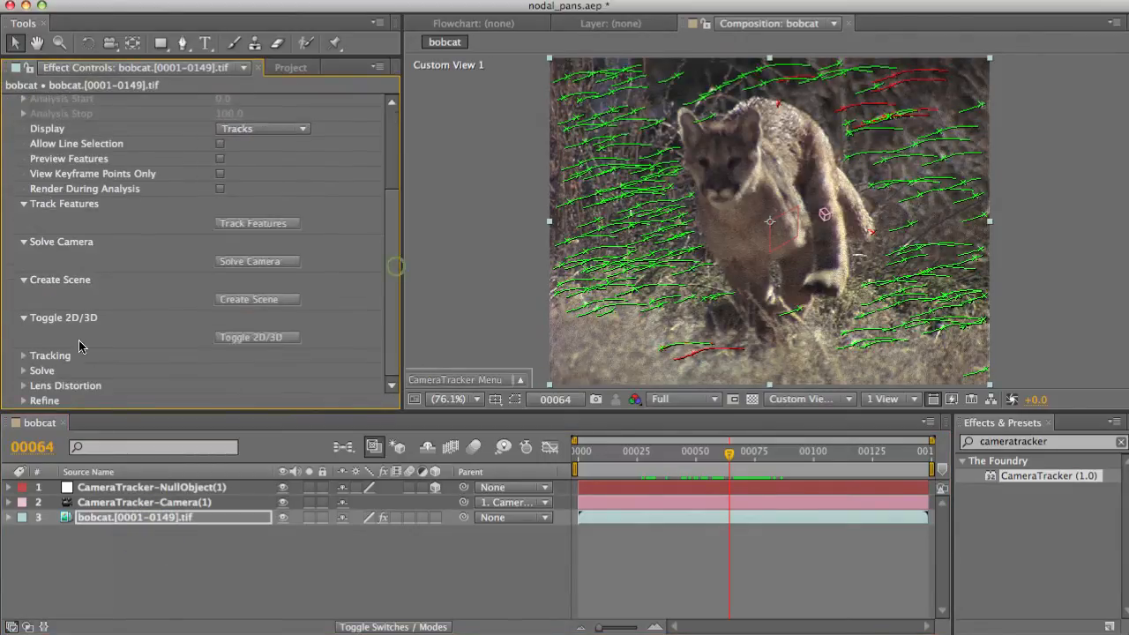
left_click(271, 401)
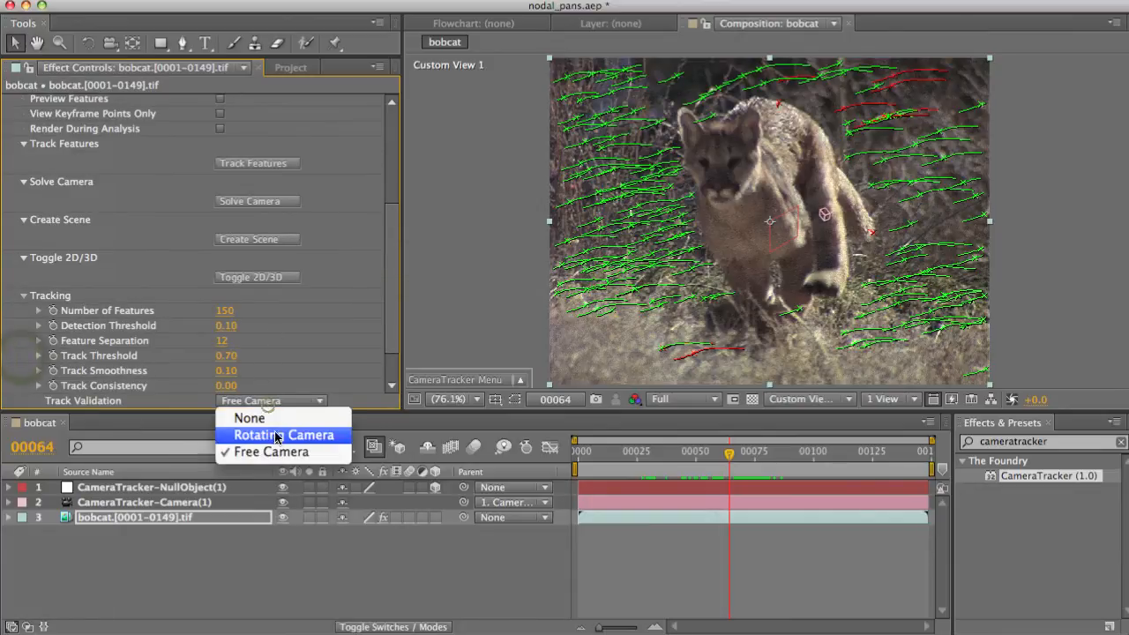
left_click(283, 434)
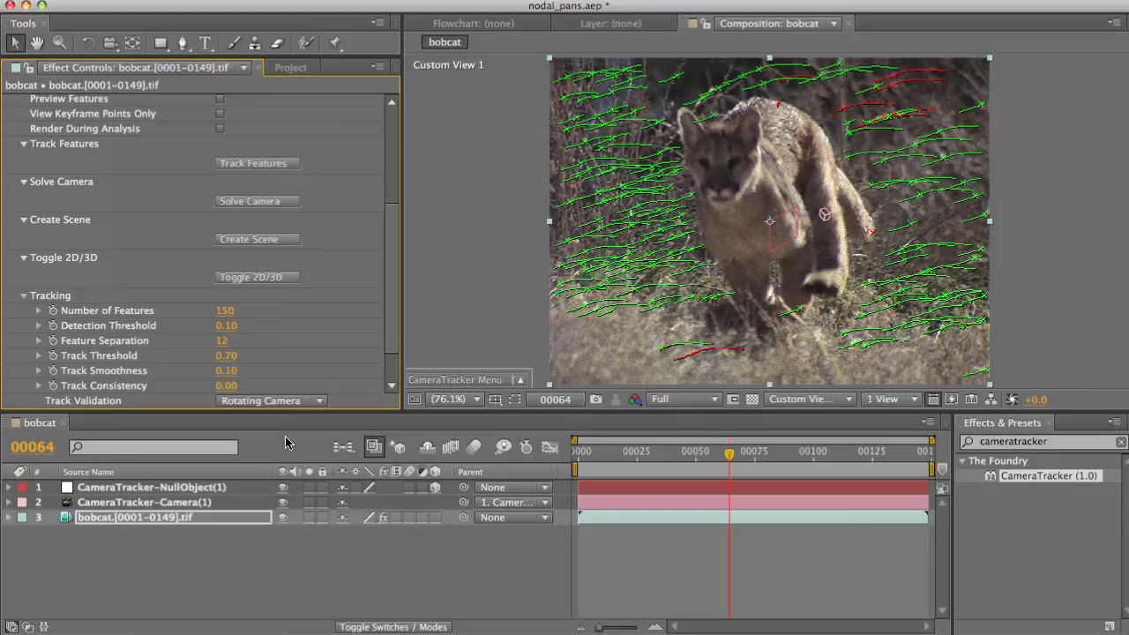
mouse_move(297, 333)
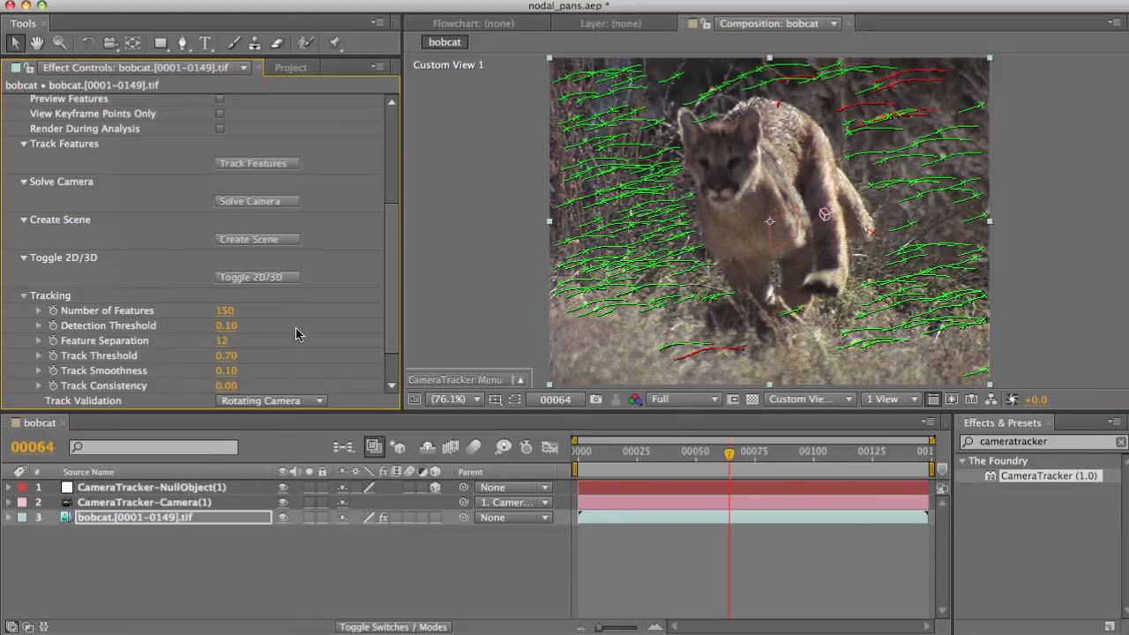
Step: Scroll down to the tracker's Solve options and open the Camera Motion dropdown
scroll("down", 3)
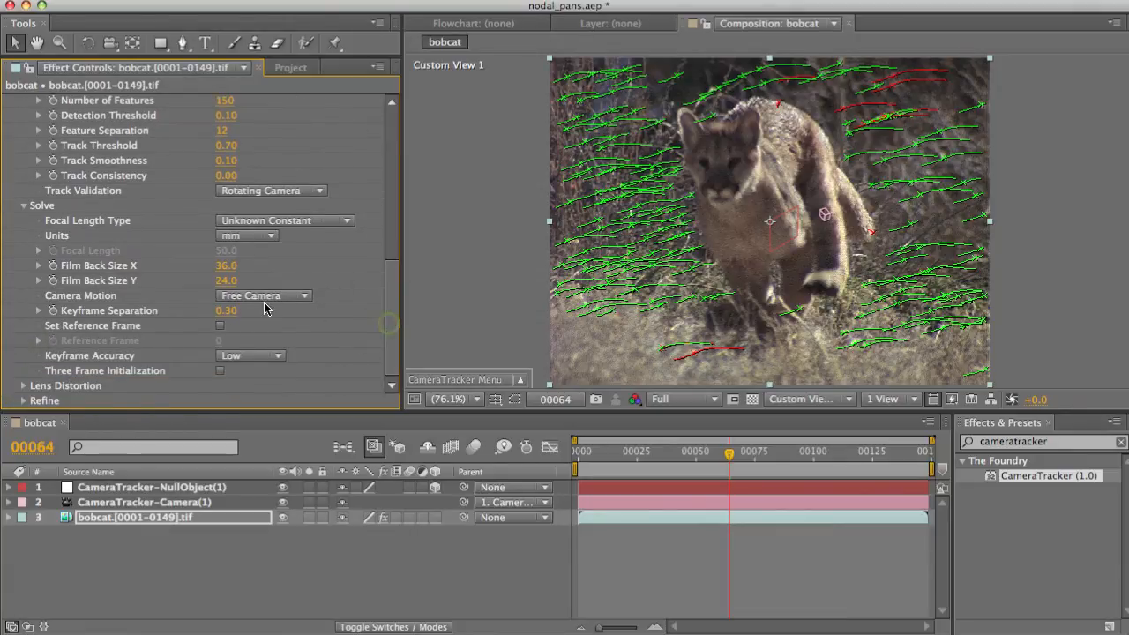
left_click(263, 295)
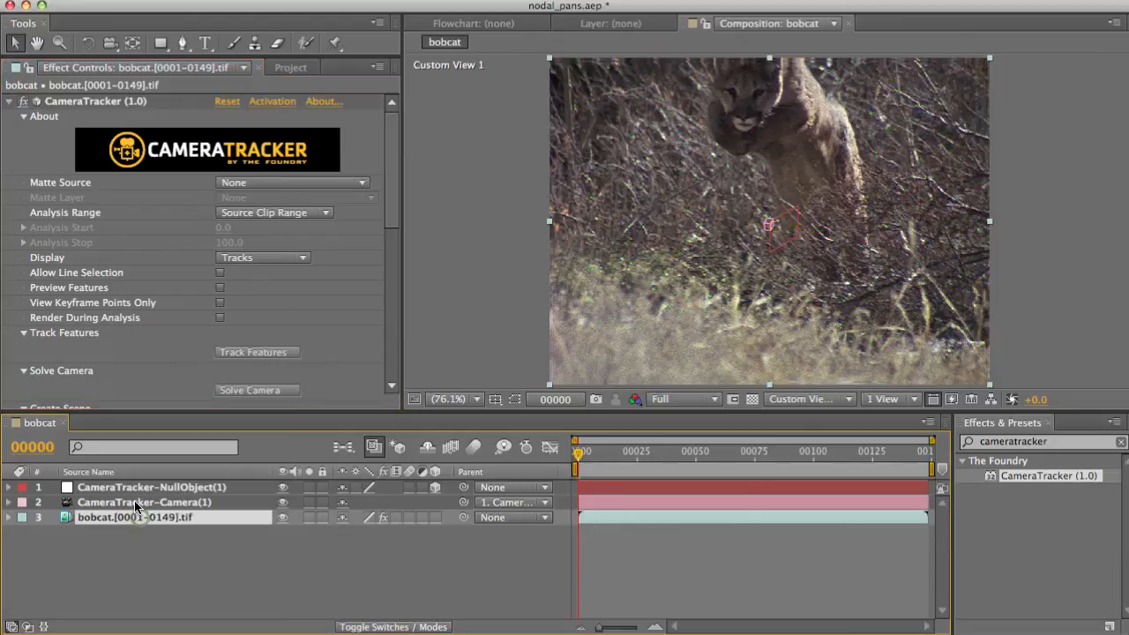
Step: Select the tracker null and scrub forward to about frame 93 to inspect the camera
left_click(143, 502)
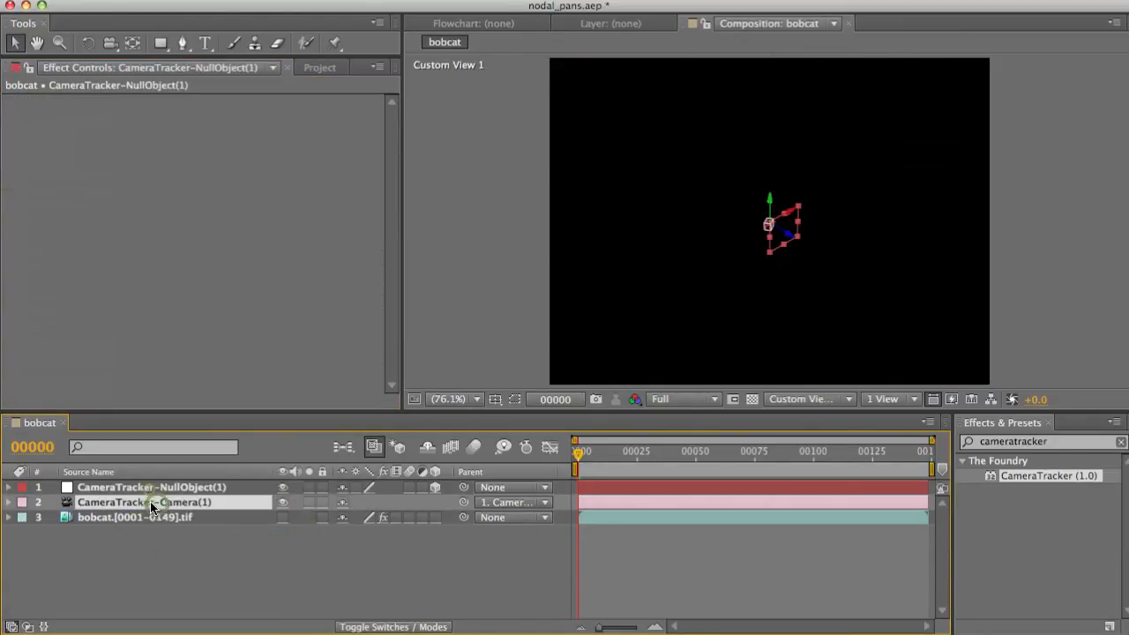
left_click(797, 450)
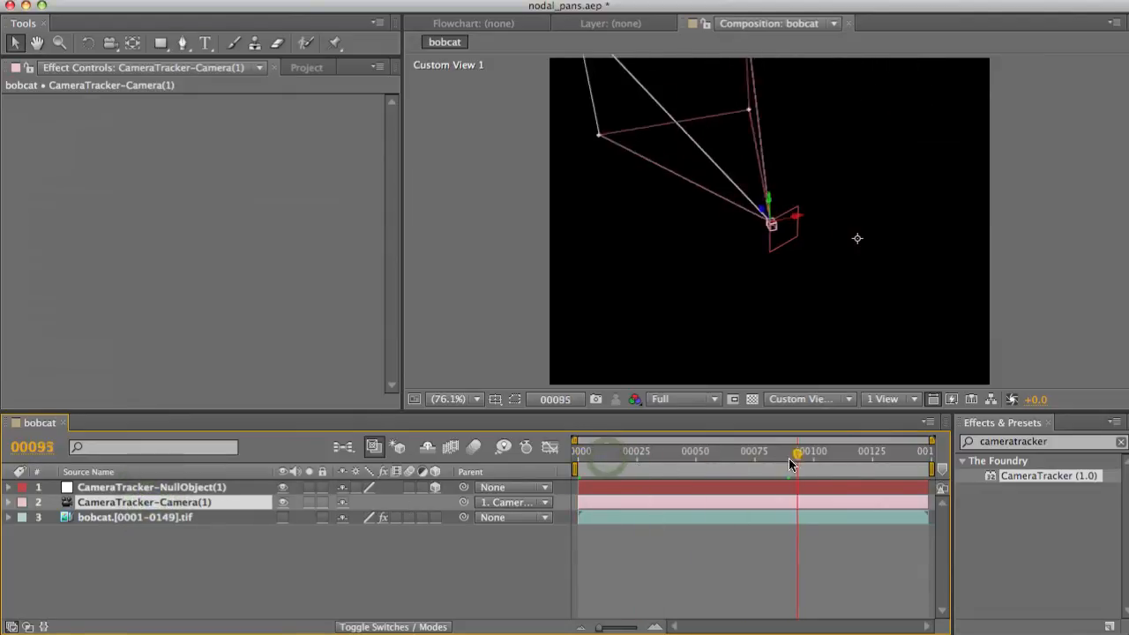